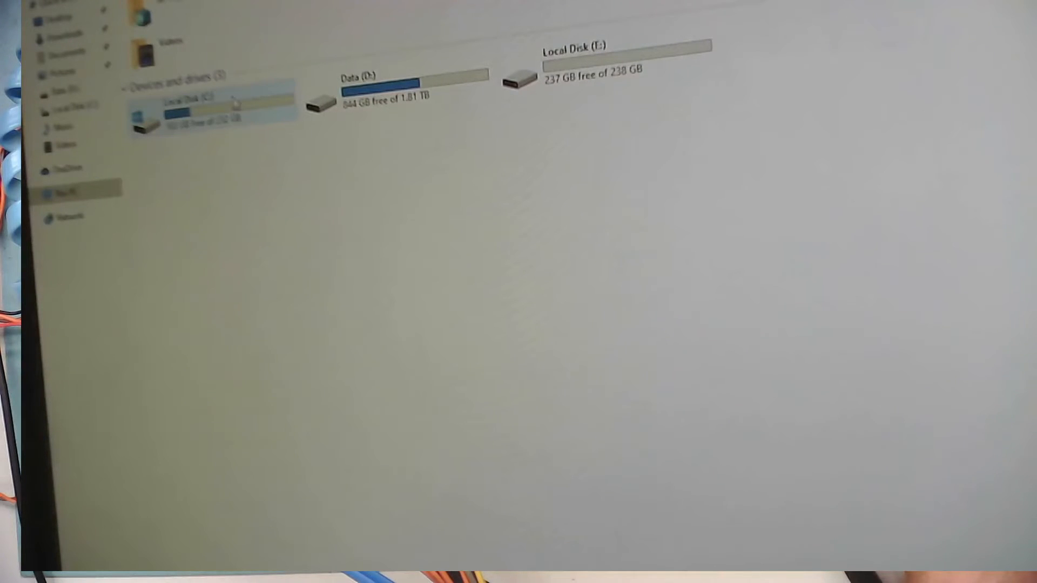
- Open the Data (D:) drive to list its folders and shortcuts
left_click(390, 87)
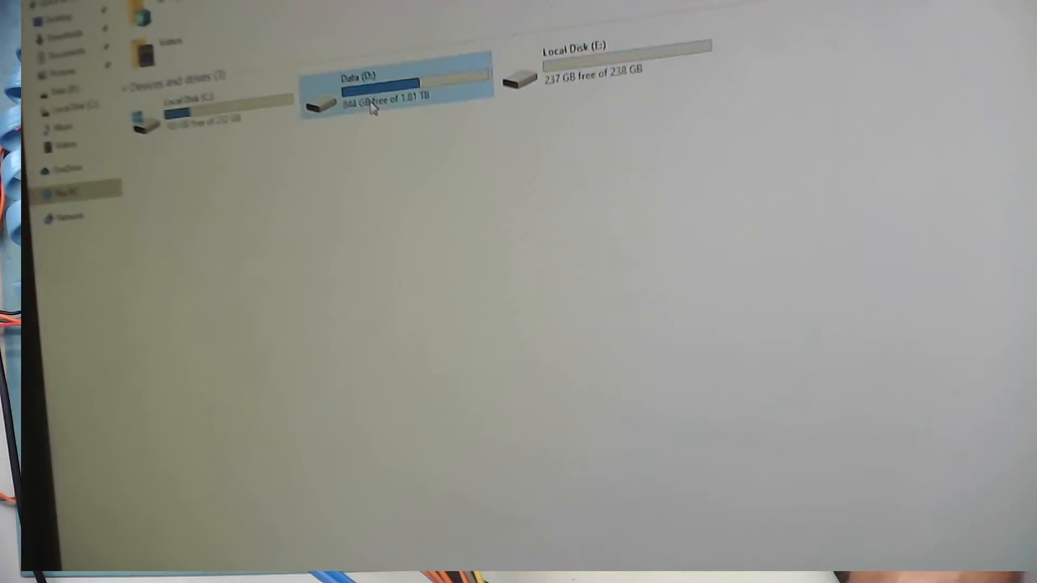
double_click(367, 90)
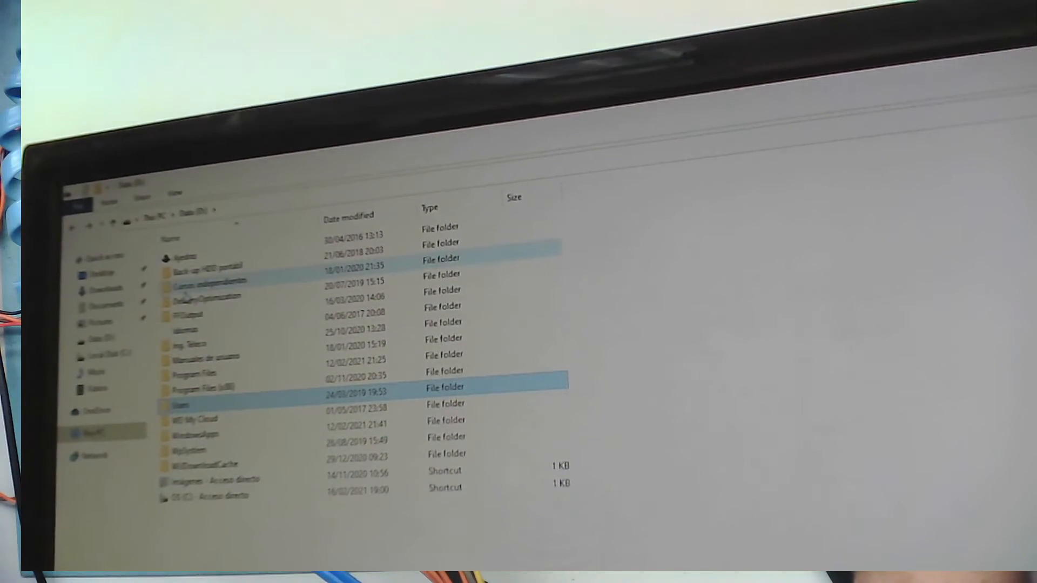
double_click(213, 265)
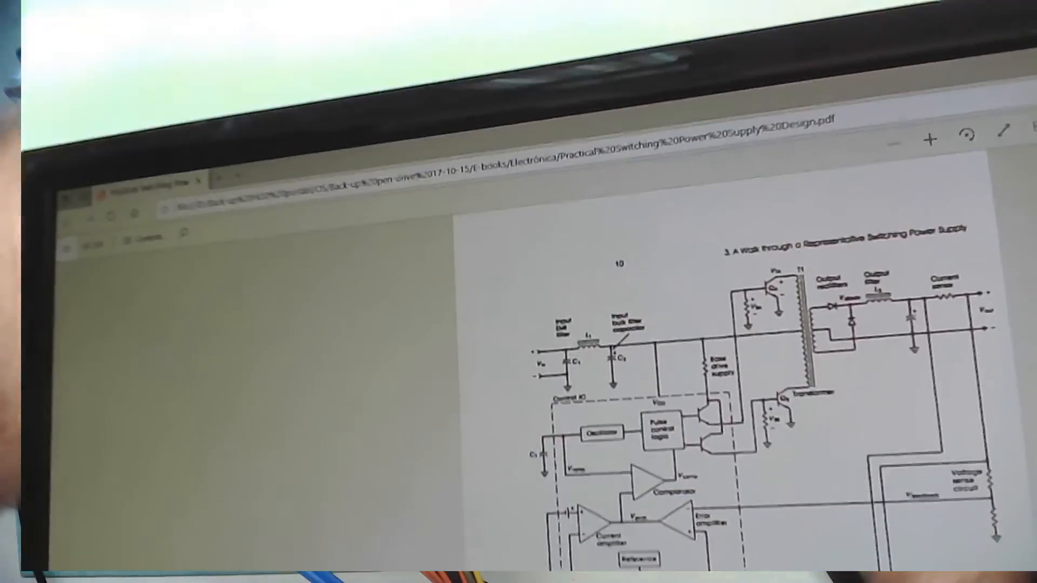
- Scroll the PDF down to section 3.9, The Control Section
scroll("down", 3)
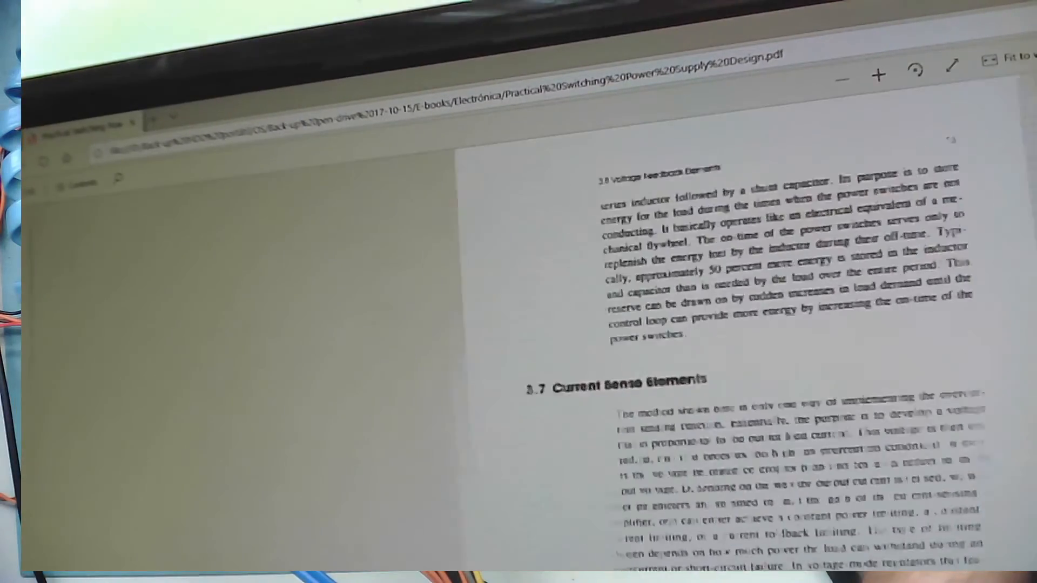
scroll("down", 3)
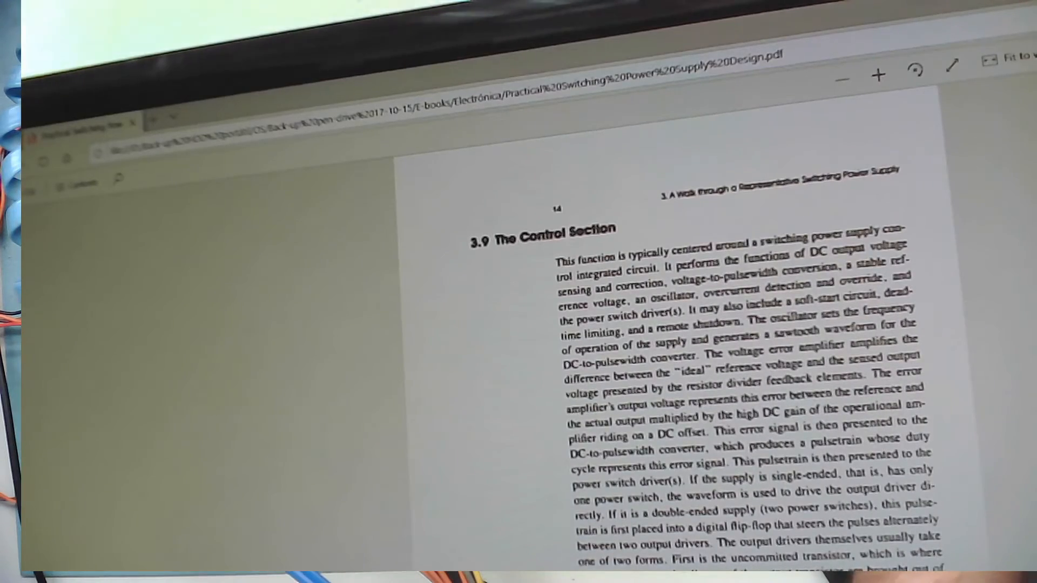